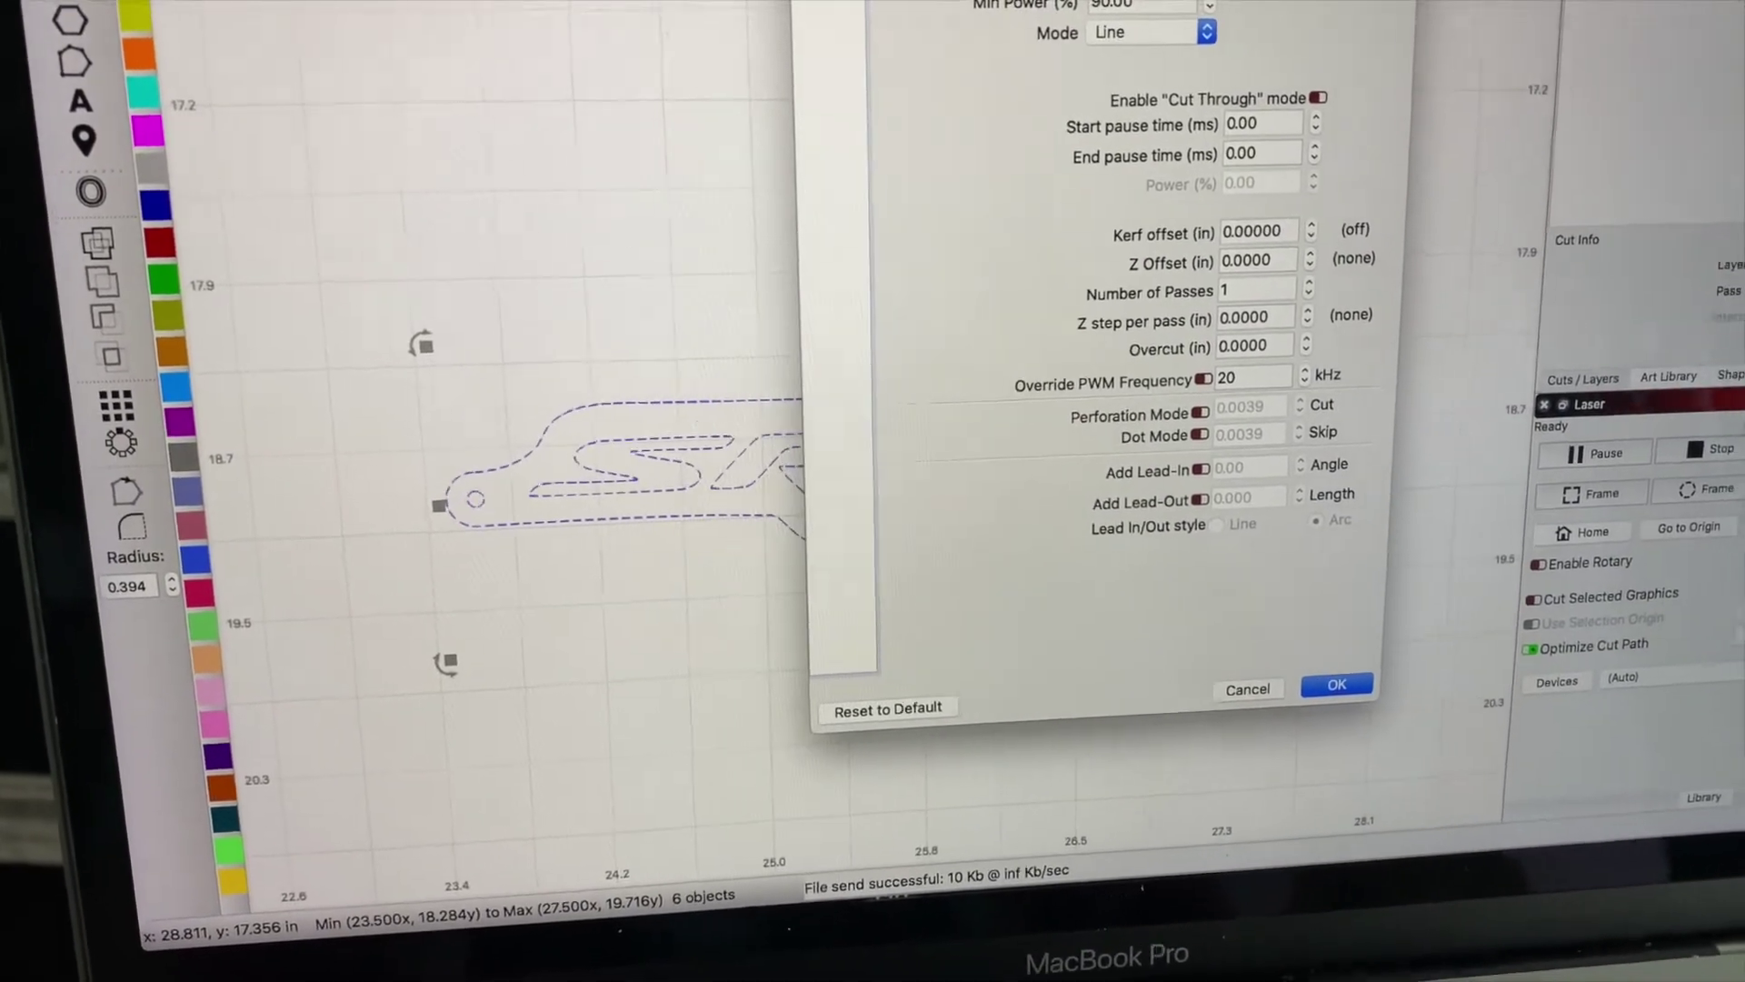
Cancel the Cut Settings Editor without applying changes to the logo layer
{"action": "left_click", "coordinate": [1335, 683]}
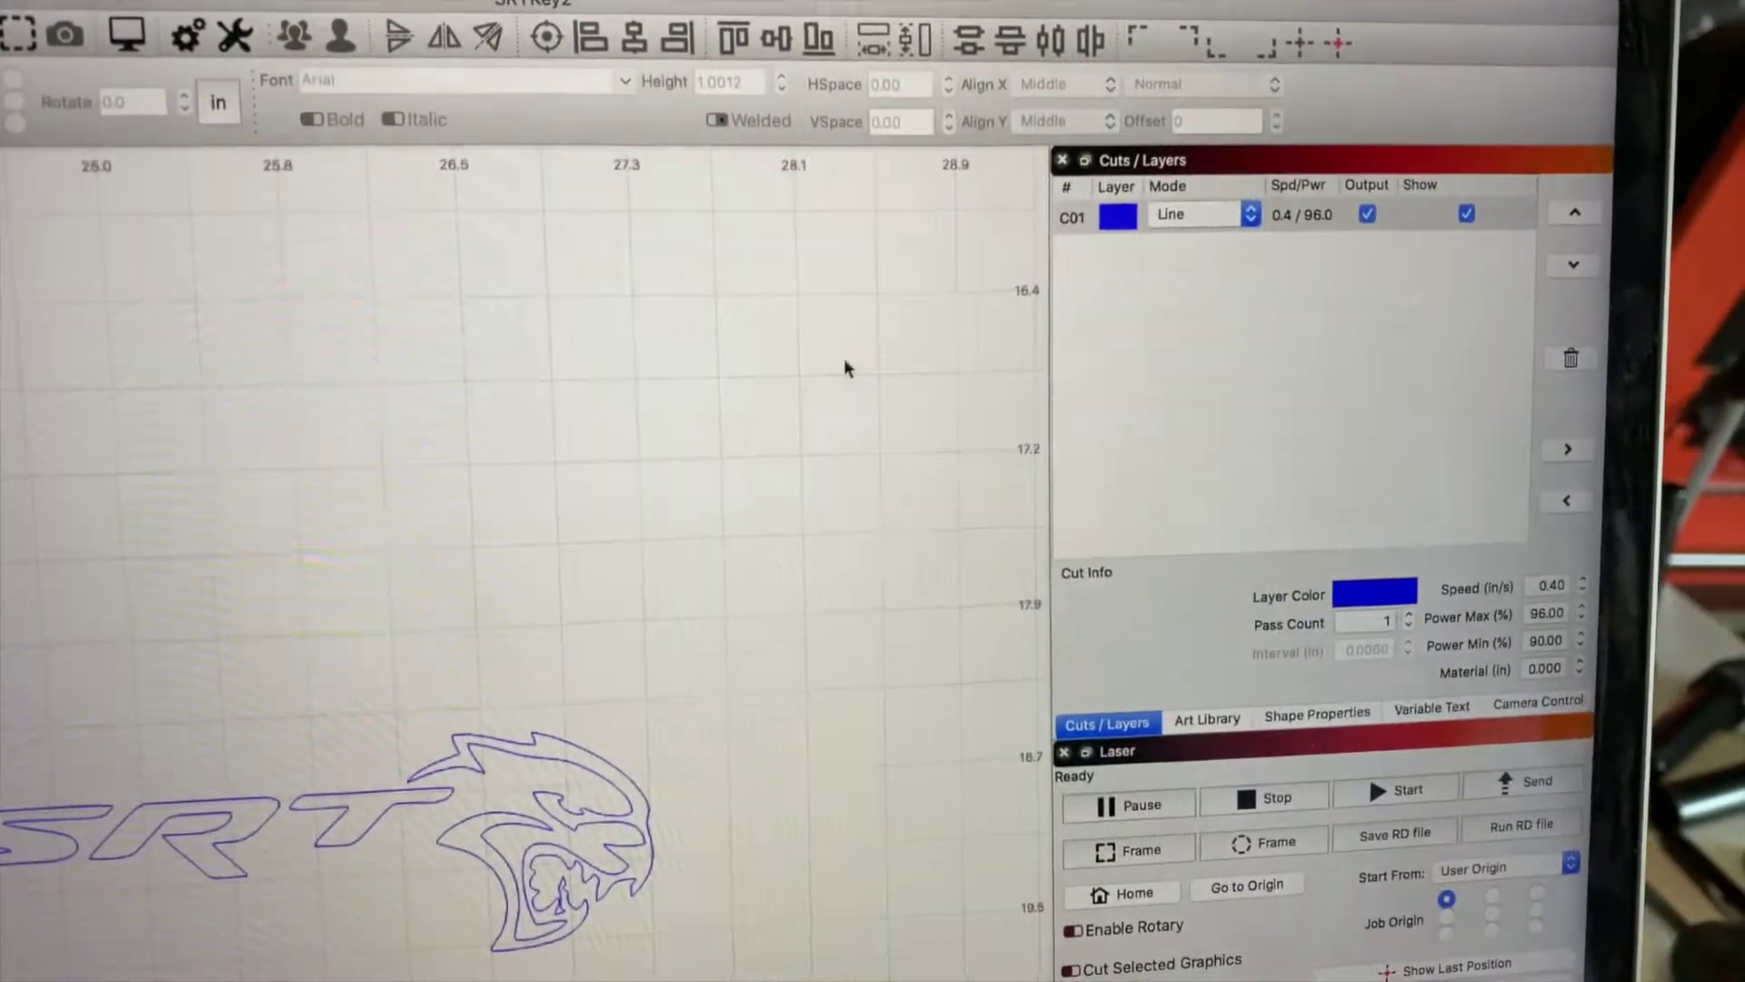
Reopen the cut settings for the remaining SRT logo layer
{"action": "double_click", "coordinate": [1114, 215]}
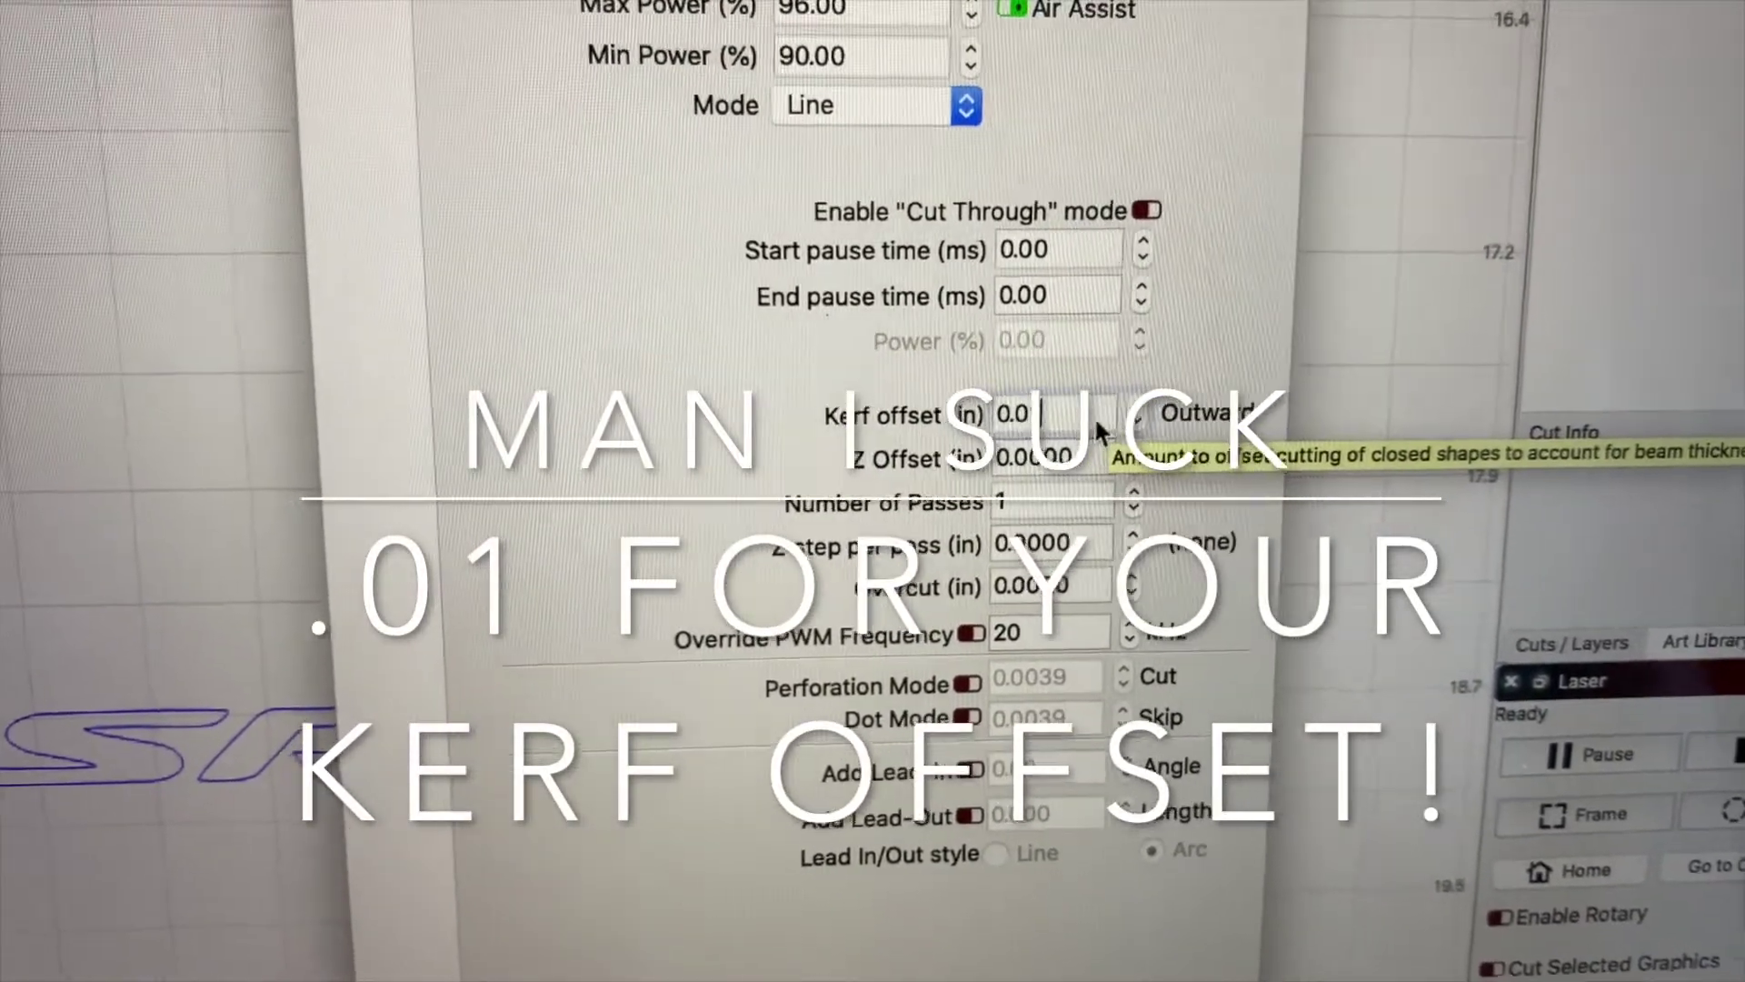
Enter 0.01 in as the outward kerf offset for the logo layer
{"action": "type", "text": "0.01"}
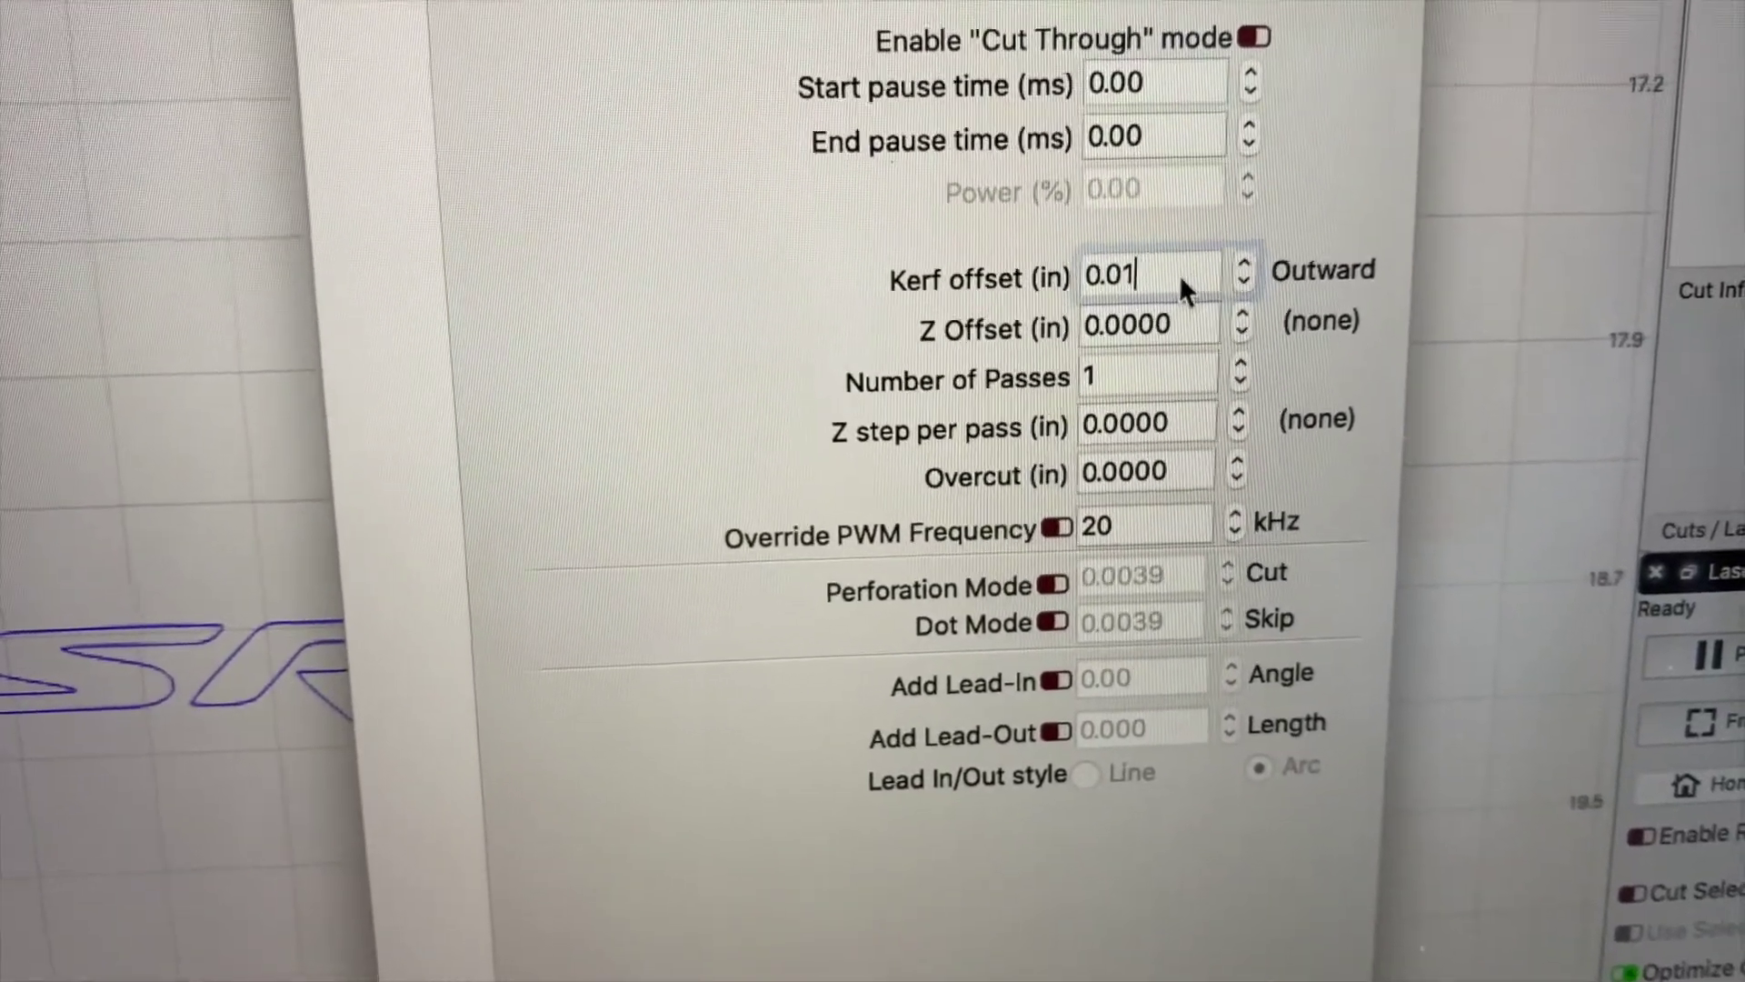
{"action": "mouse_move", "coordinate": [1186, 305]}
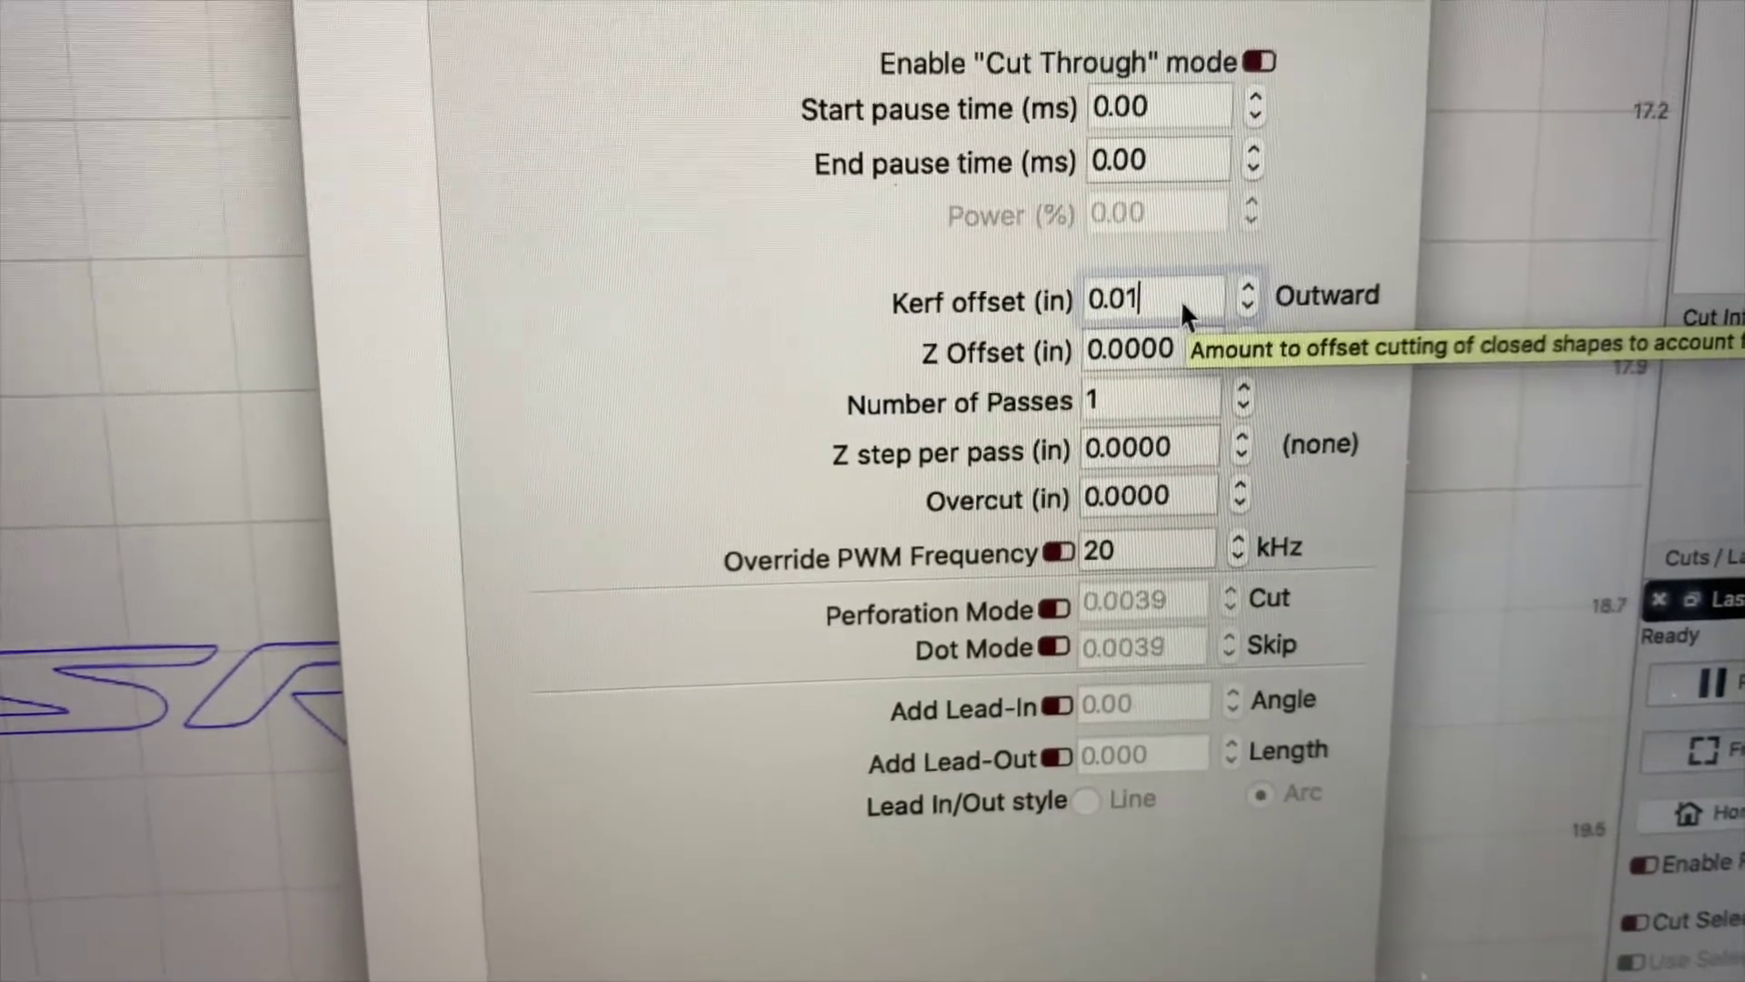